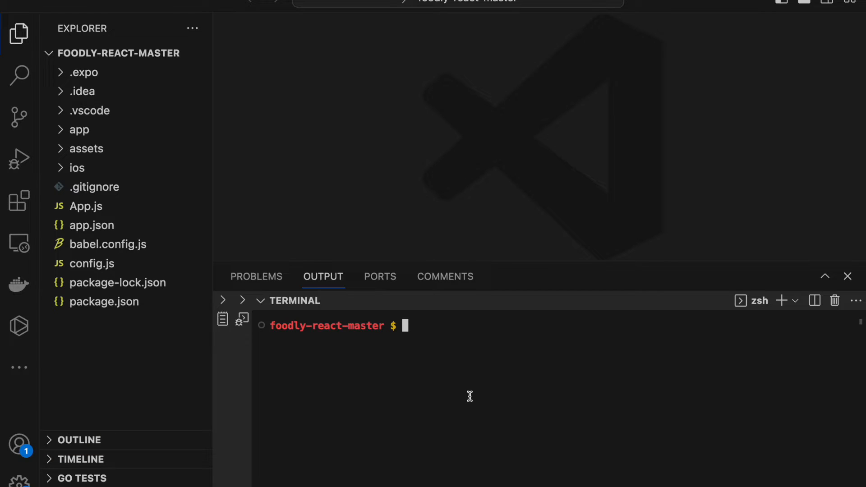
pyautogui.moveTo(486, 389)
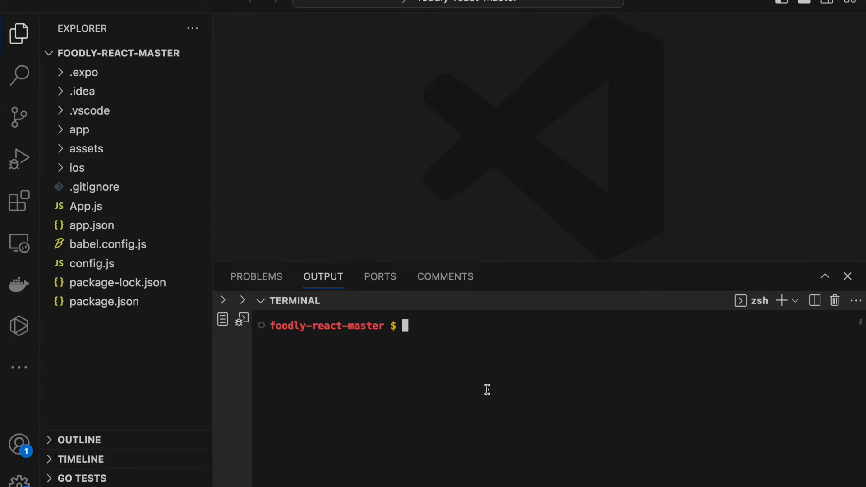
pyautogui.moveTo(102, 102)
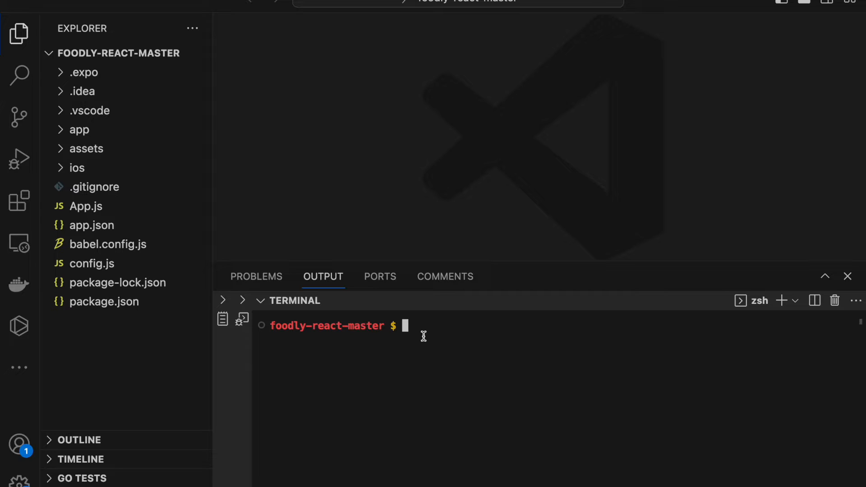
# - Run 'npm i' in the terminal to install the Foodly packages
pyautogui.write('np')
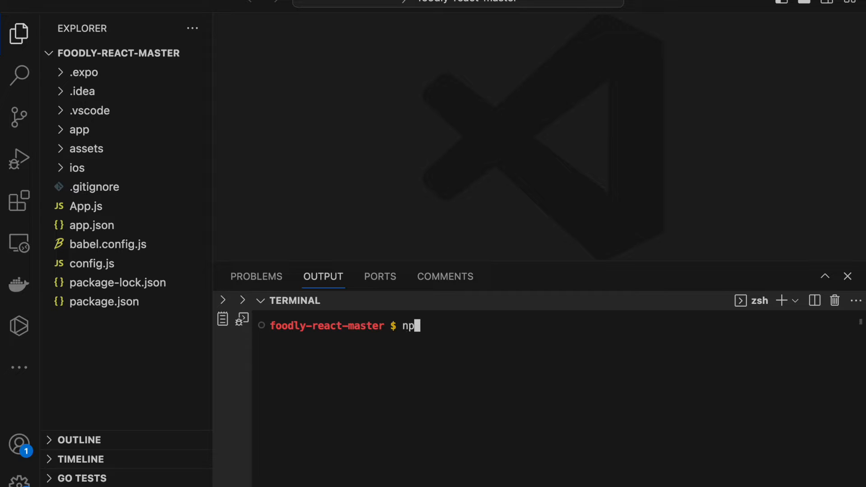
pyautogui.write('m i')
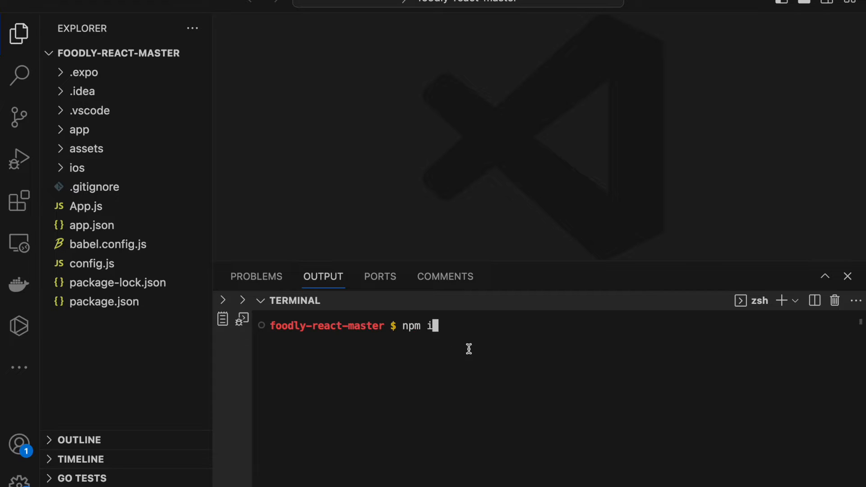
pyautogui.moveTo(417, 330)
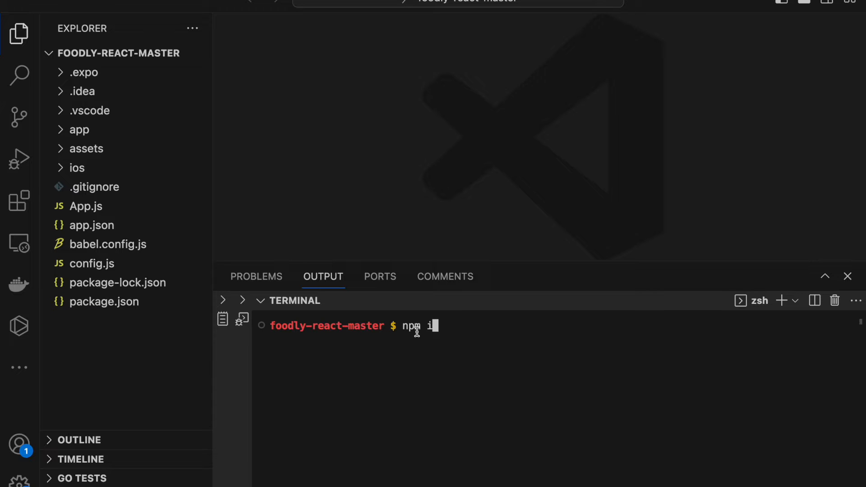
pyautogui.press('Return')
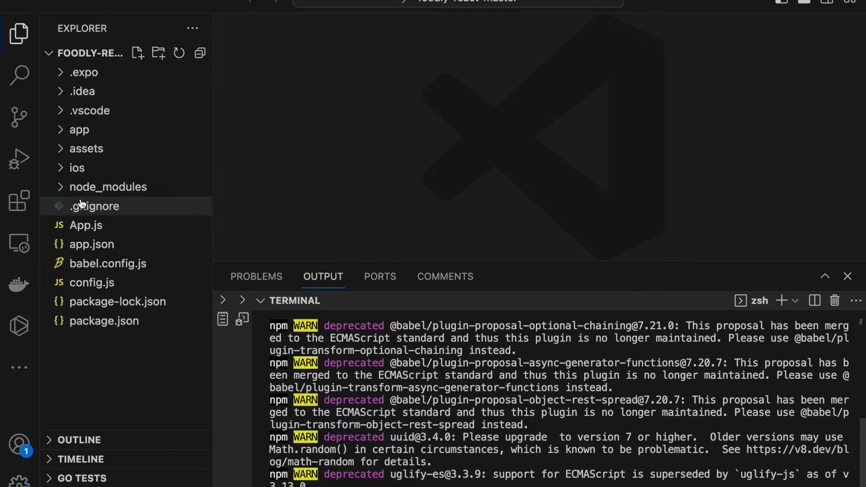
pyautogui.moveTo(109, 187)
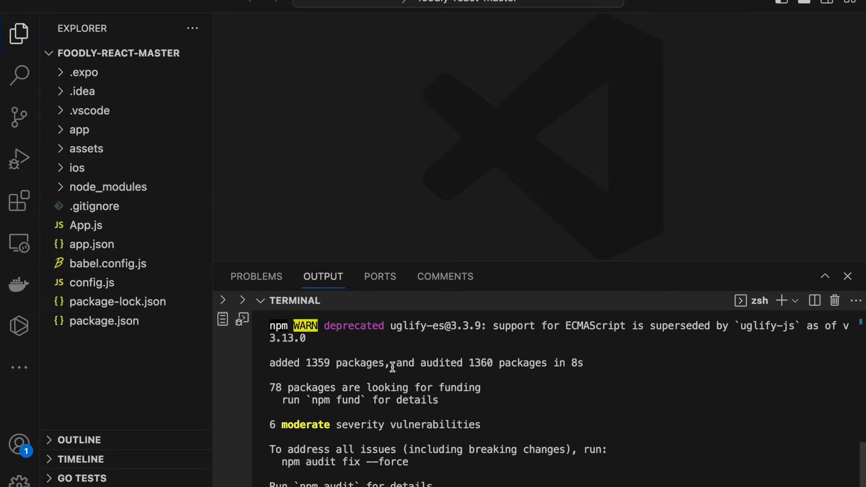
pyautogui.moveTo(436, 464)
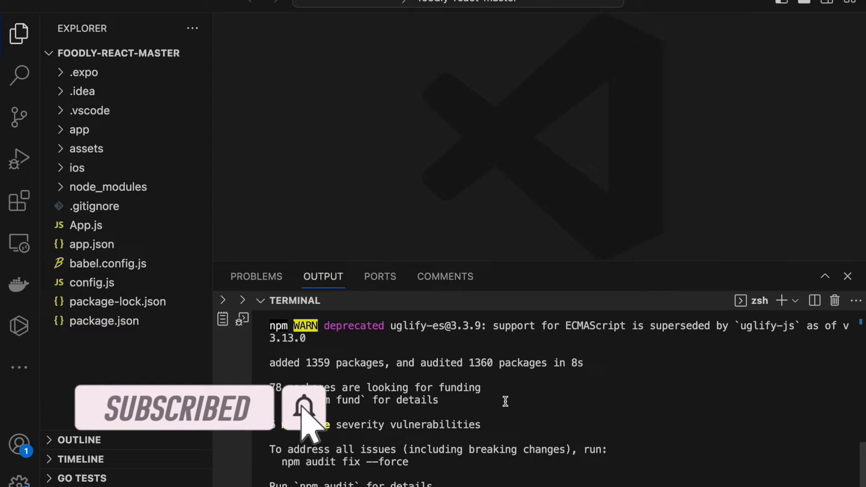
pyautogui.moveTo(481, 445)
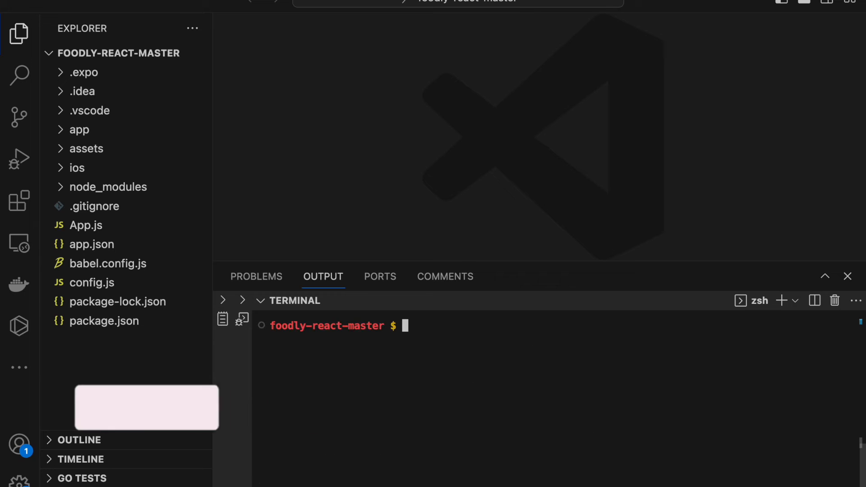
# - Run 'npx expo start' in the terminal to launch the Expo server
pyautogui.write('npx')
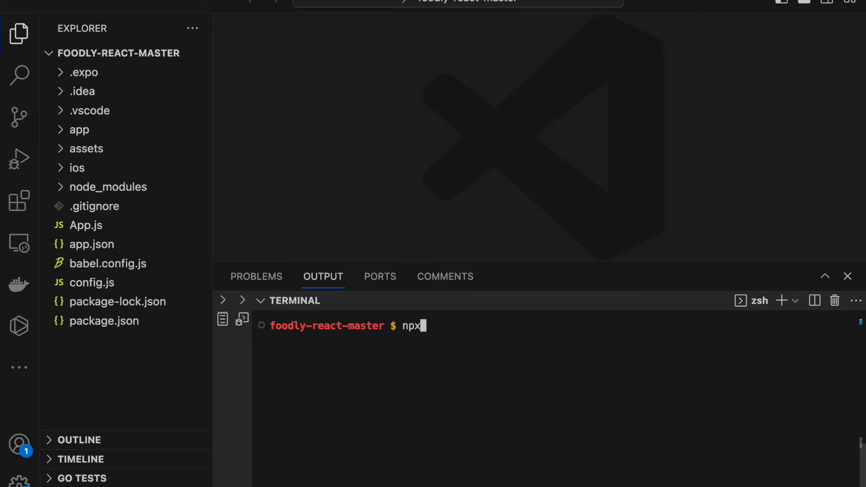
pyautogui.write('expo st')
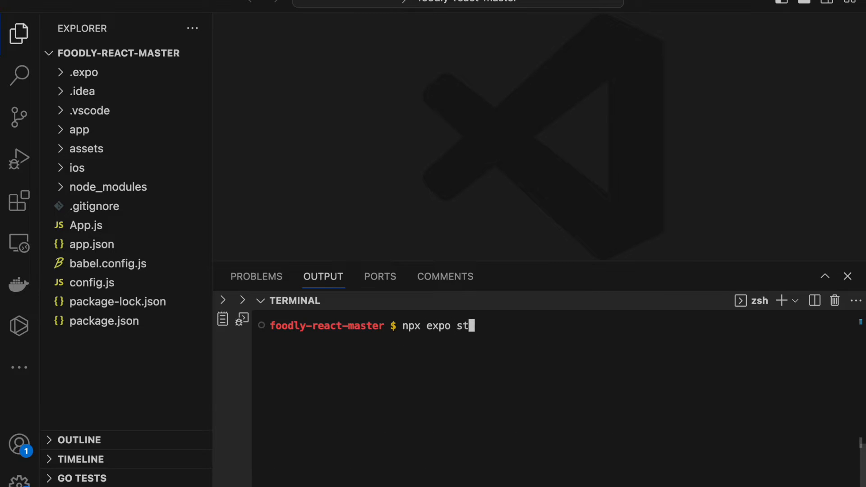
pyautogui.write('art')
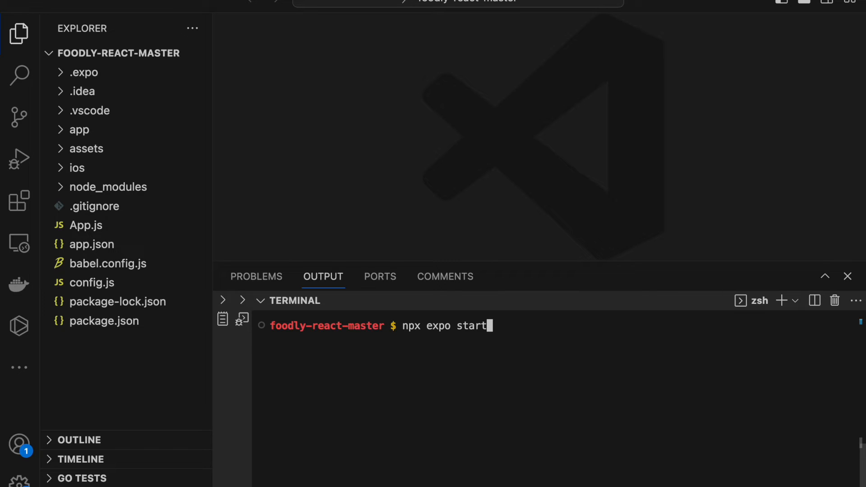
pyautogui.press('Return')
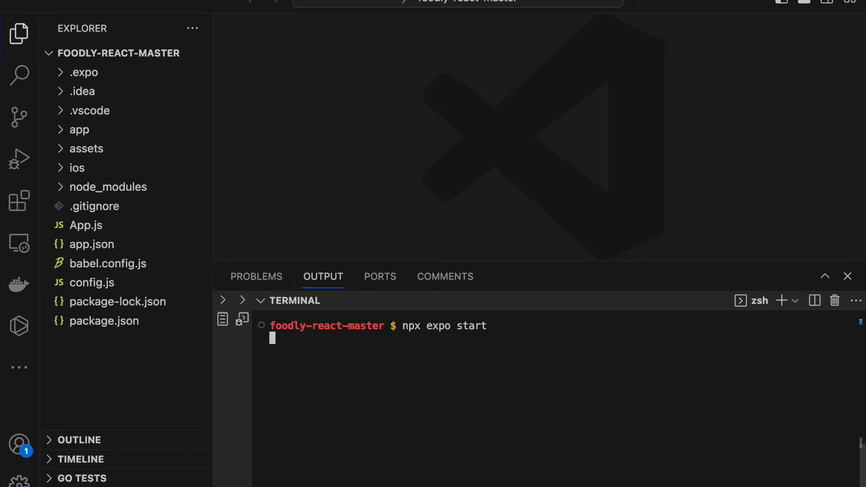
pyautogui.press('Return')
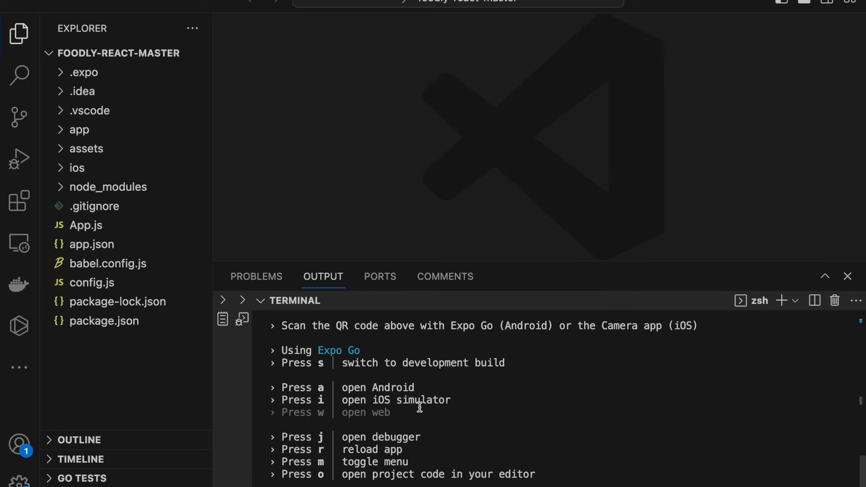
# - Scroll to the Expo key list and select 'open iOS simulator' to launch the app
pyautogui.scroll(-3)
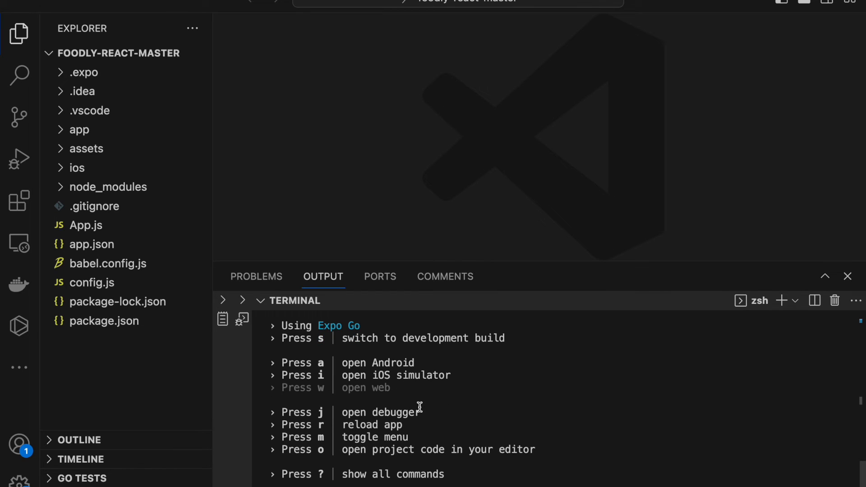
pyautogui.moveTo(404, 370)
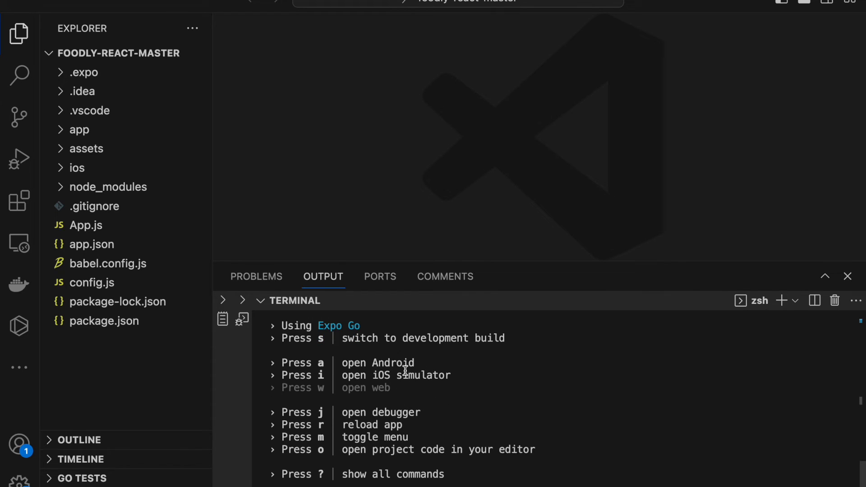
pyautogui.moveTo(357, 440)
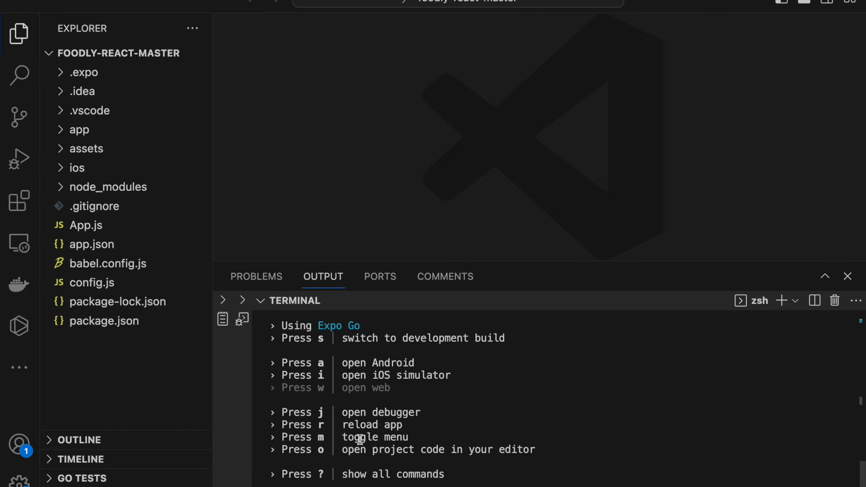
pyautogui.moveTo(456, 374)
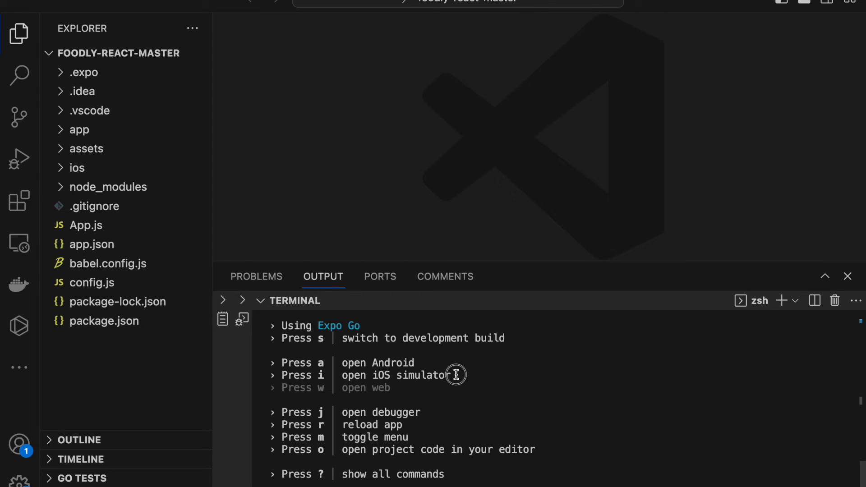
pyautogui.doubleClick(398, 375)
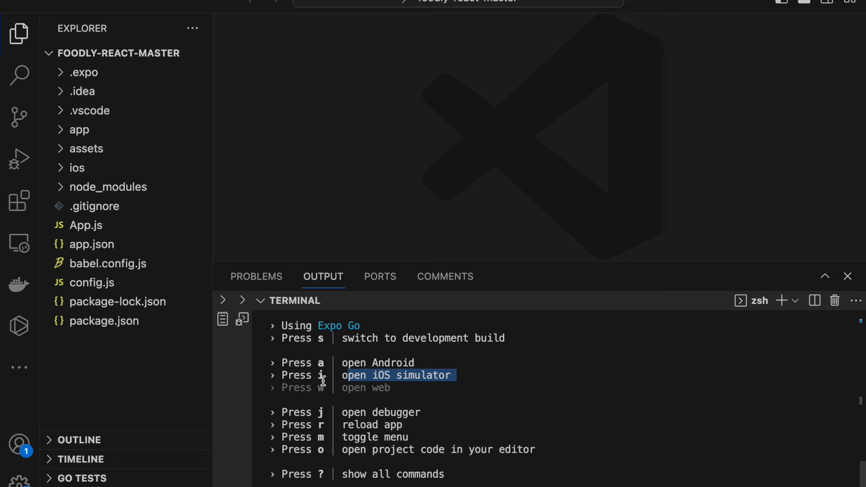
pyautogui.scroll(-3)
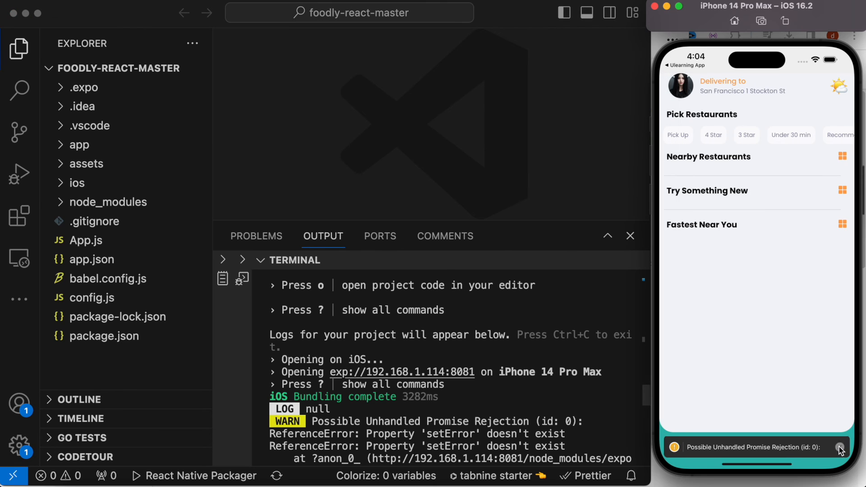
# - Dismiss the unhandled promise warning, then view Cart, Search, and return Home
pyautogui.click(839, 447)
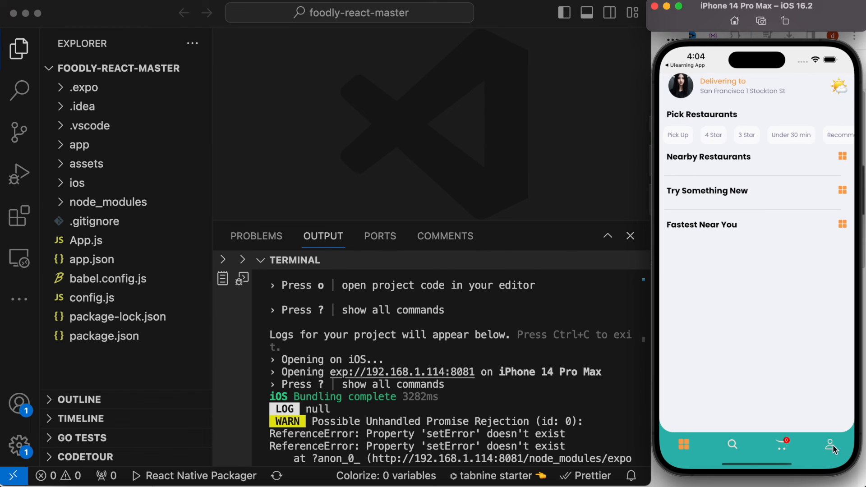
pyautogui.click(781, 444)
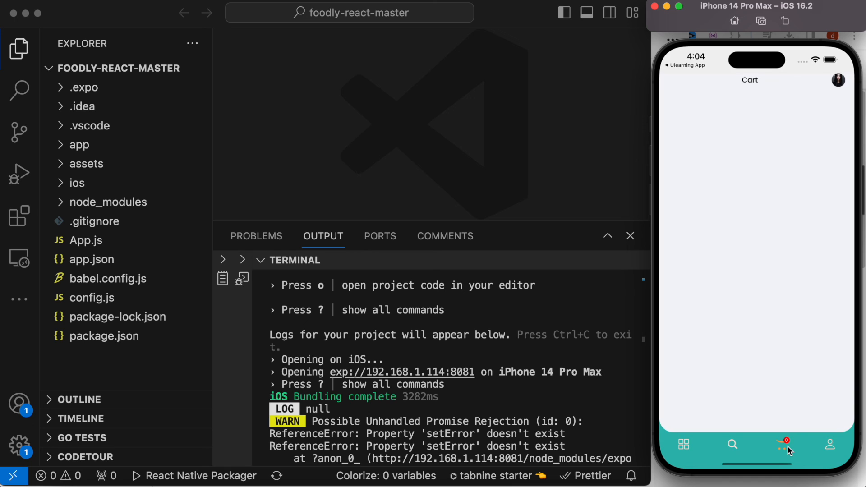
pyautogui.click(733, 445)
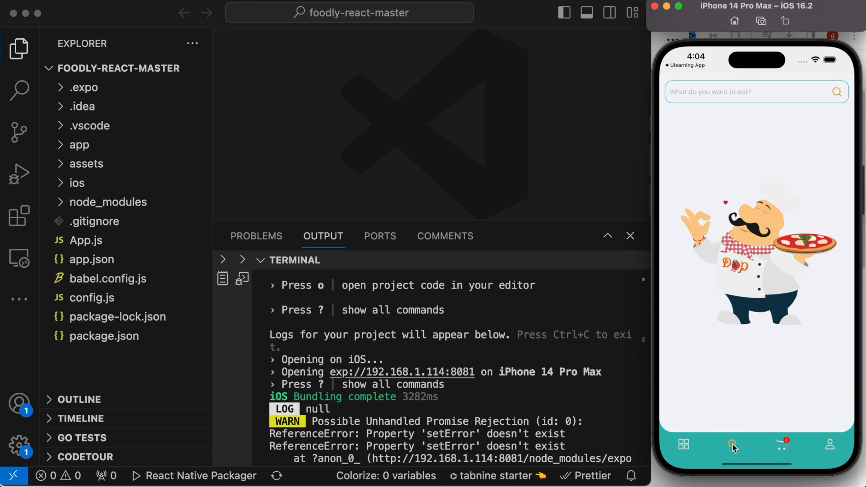
pyautogui.click(733, 445)
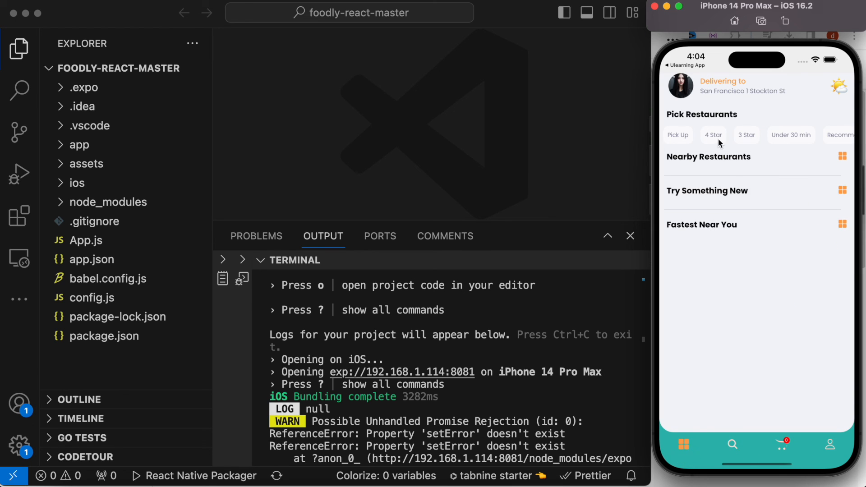